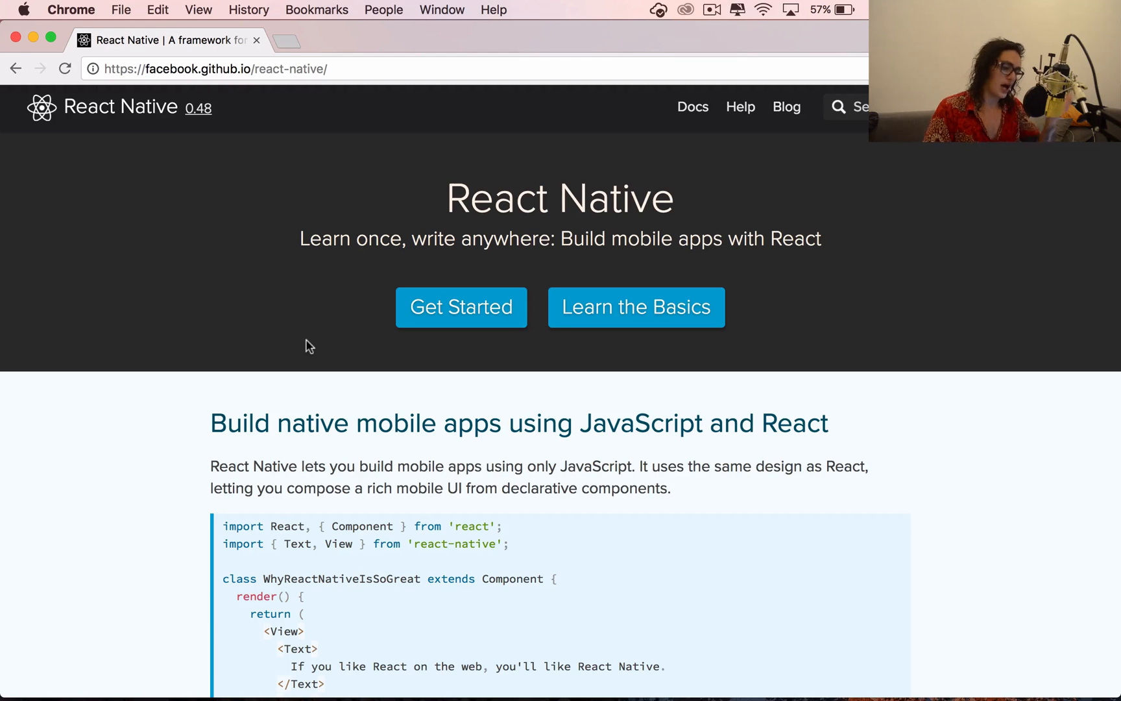
Select the homepage code sample, then highlight the import lines and the WhyReactNativeIsSoGreat class name
scroll("down", 3)
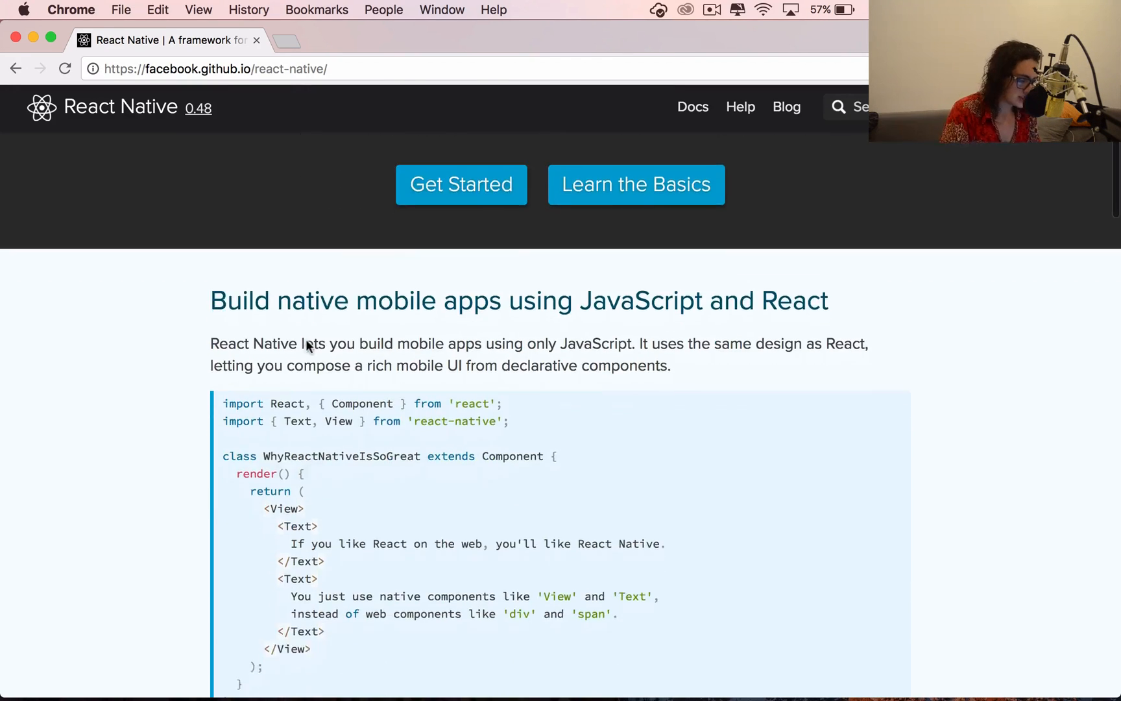
scroll("down", 3)
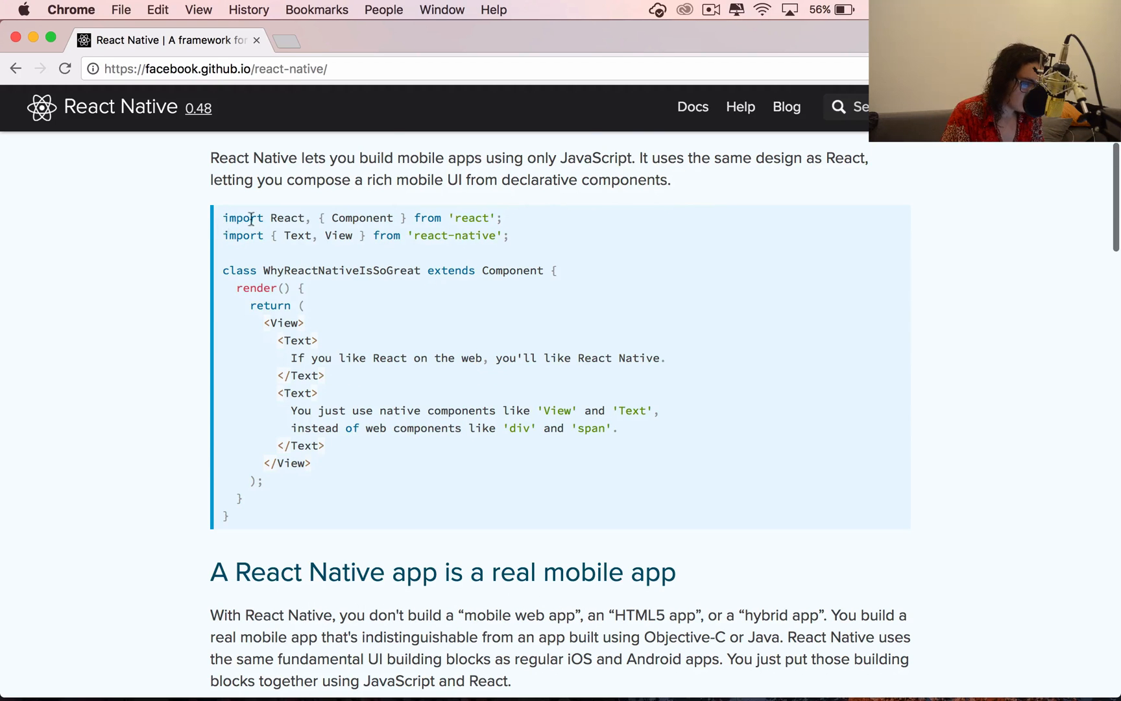
left_click_drag(224, 218, 526, 501)
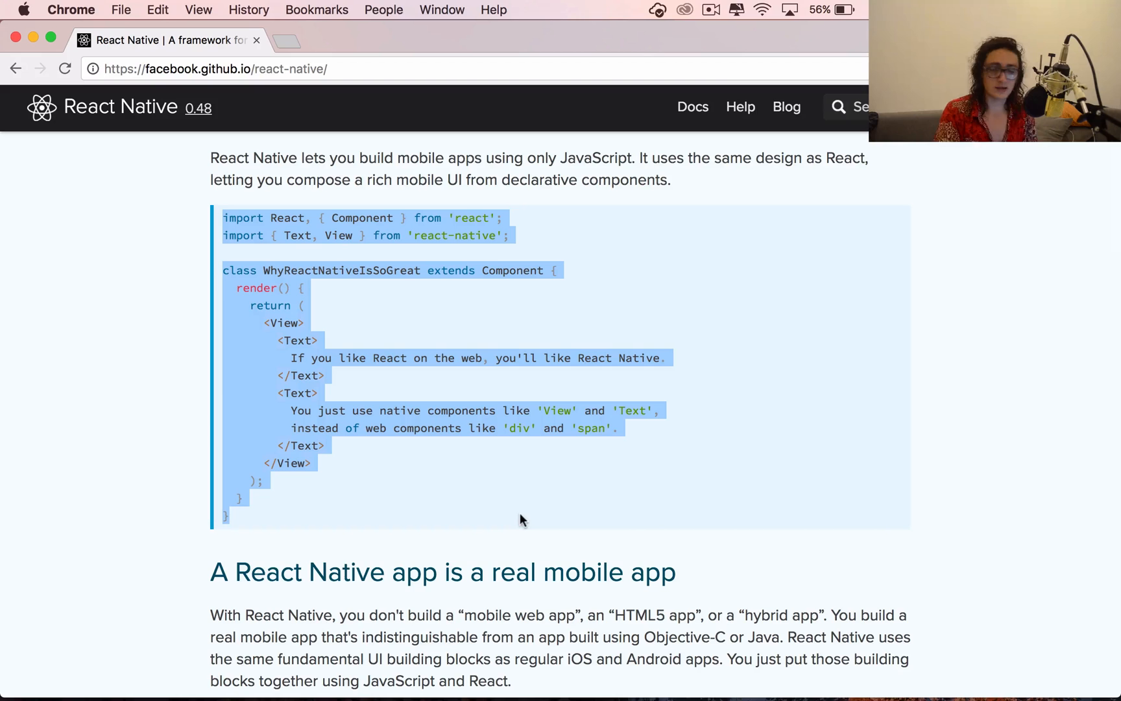
left_click(347, 218)
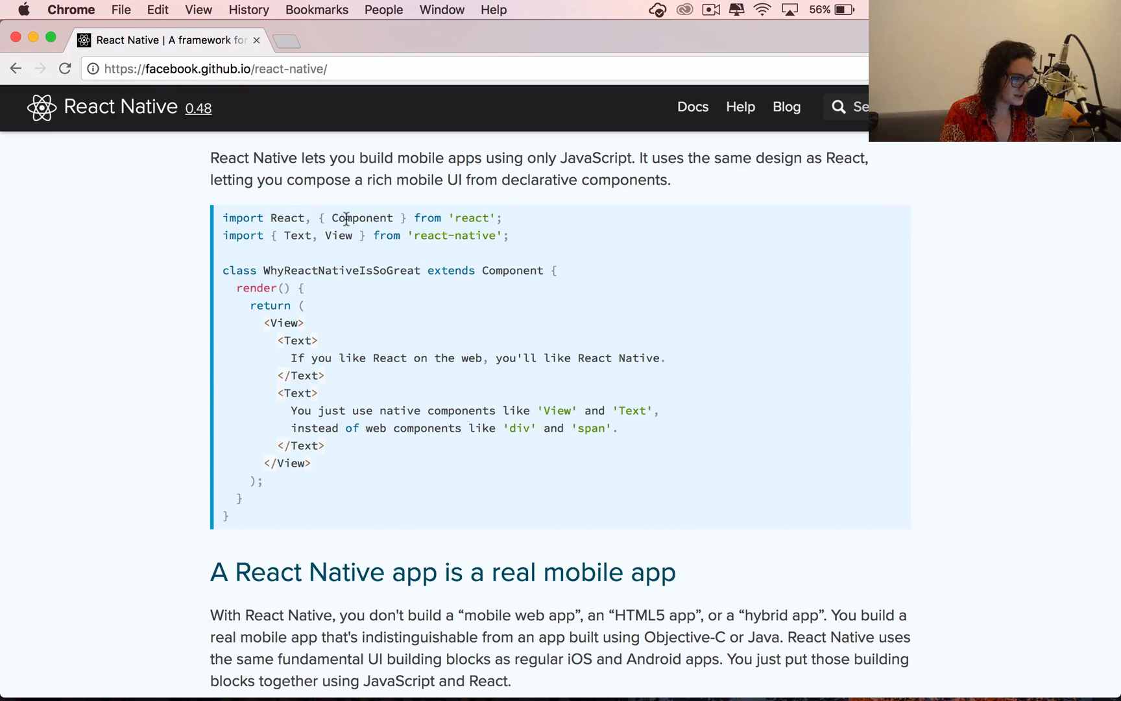
double_click(362, 218)
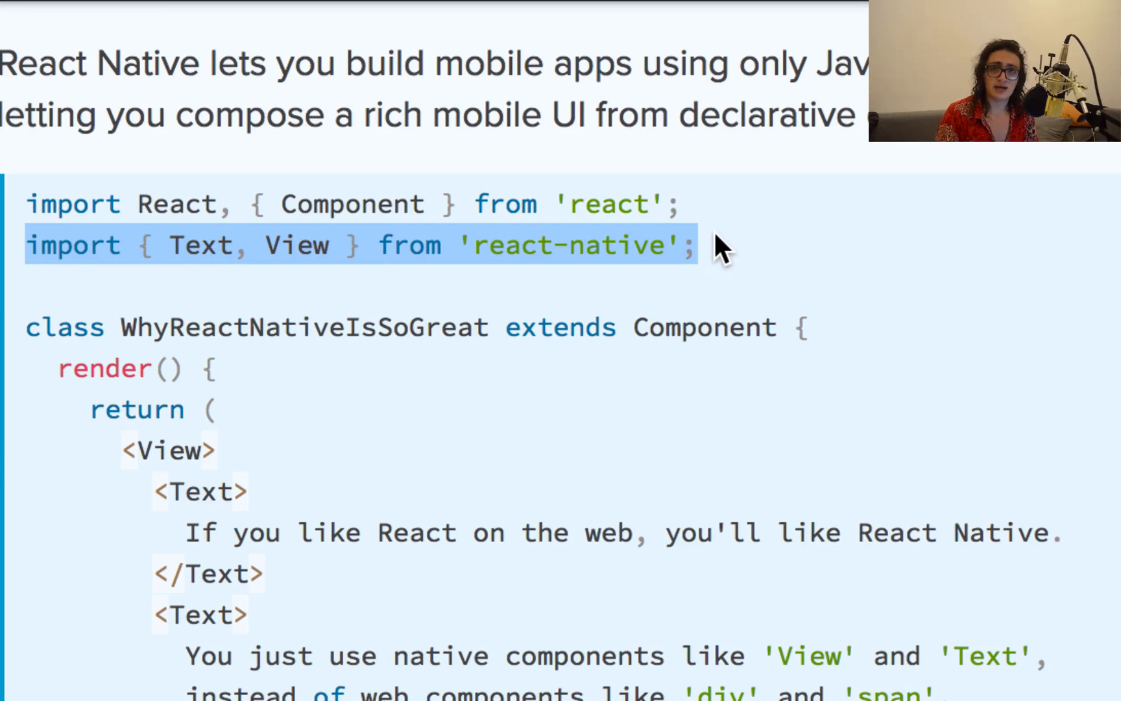
mouse_move(251, 323)
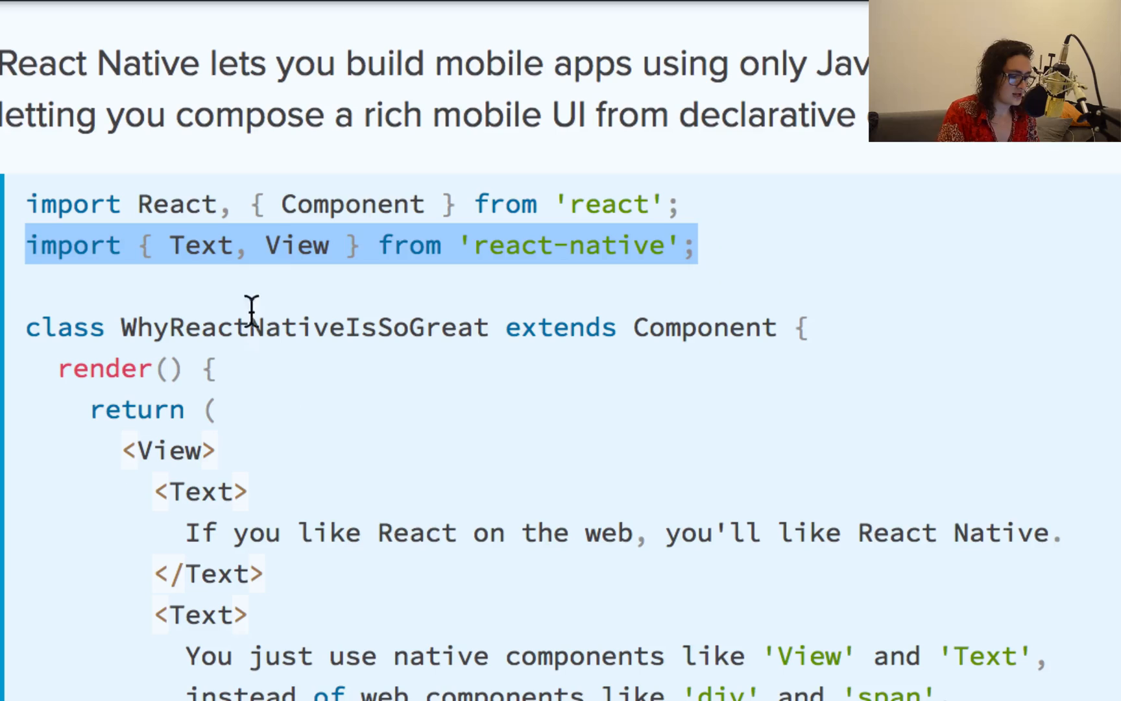
double_click(296, 245)
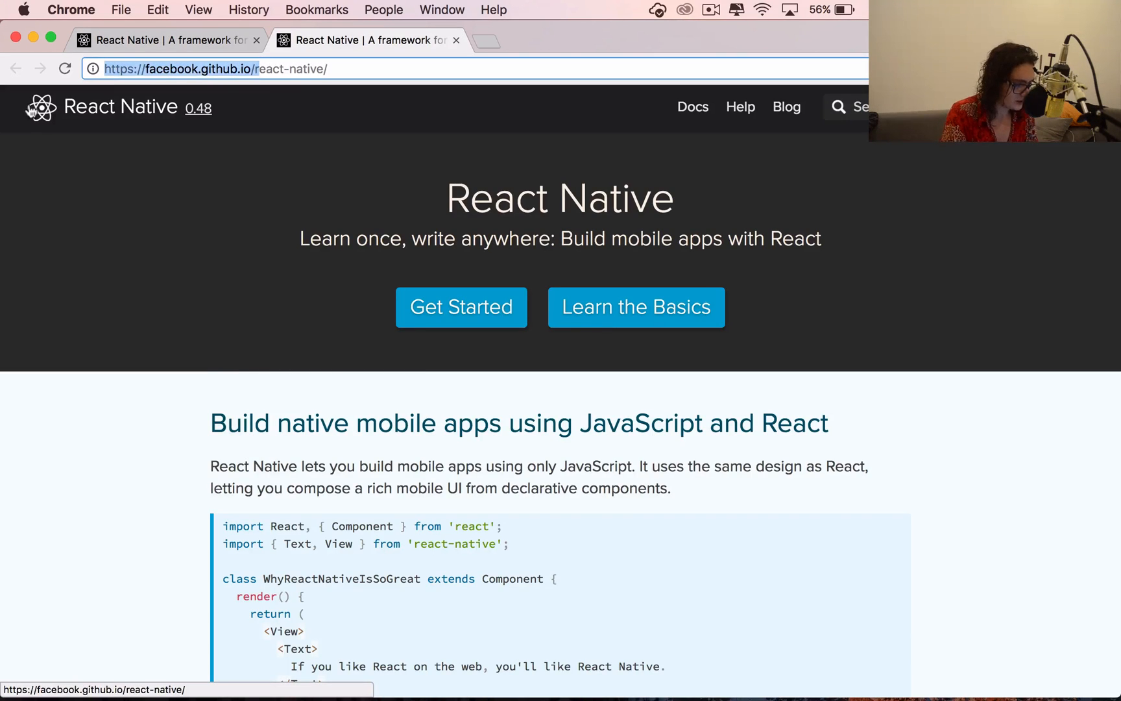
Search Google for the 'react native' showcase of apps built with the framework
scroll("down", 3)
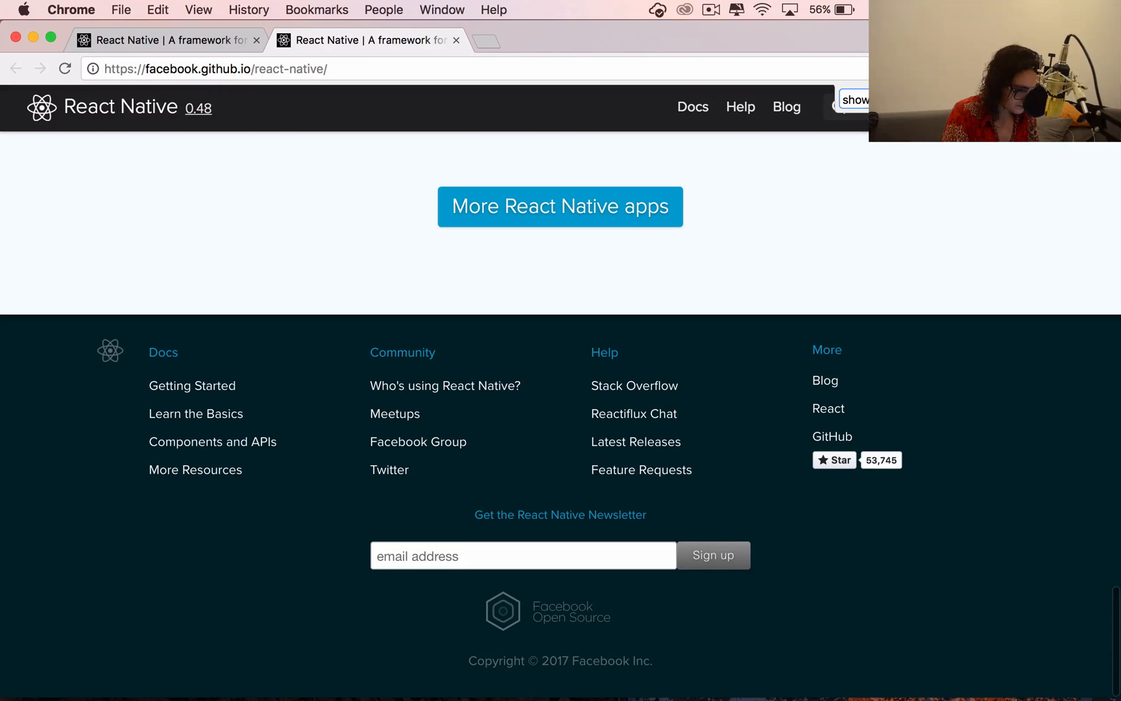
mouse_move(227, 197)
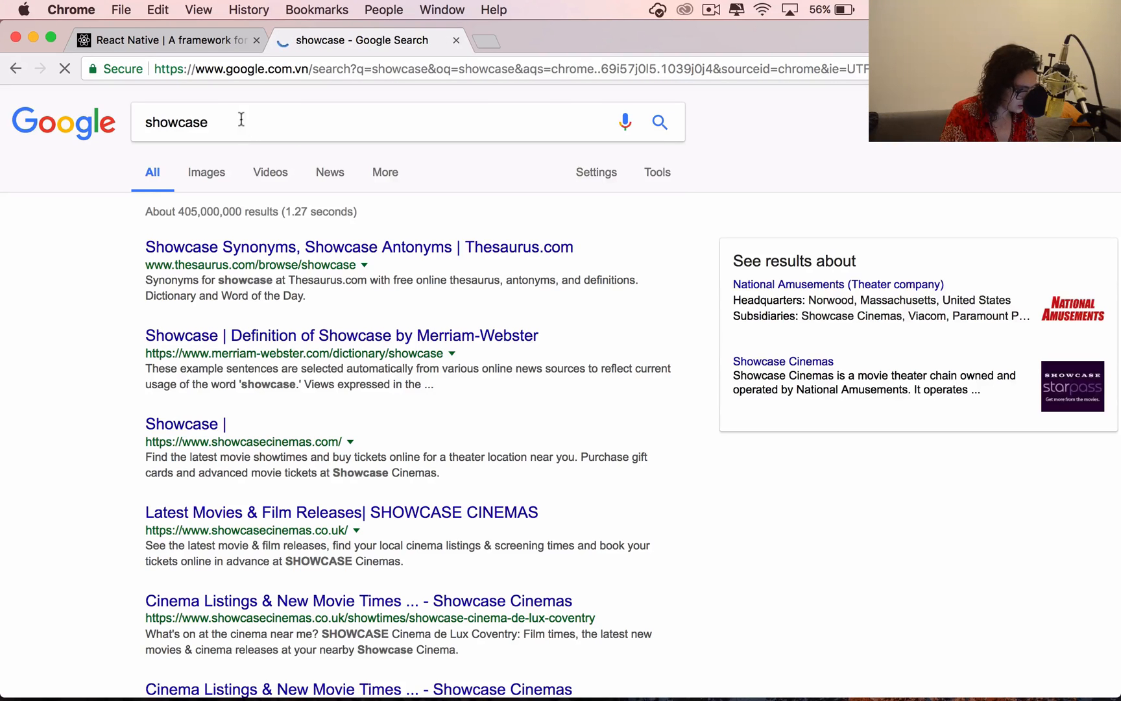
type("react native")
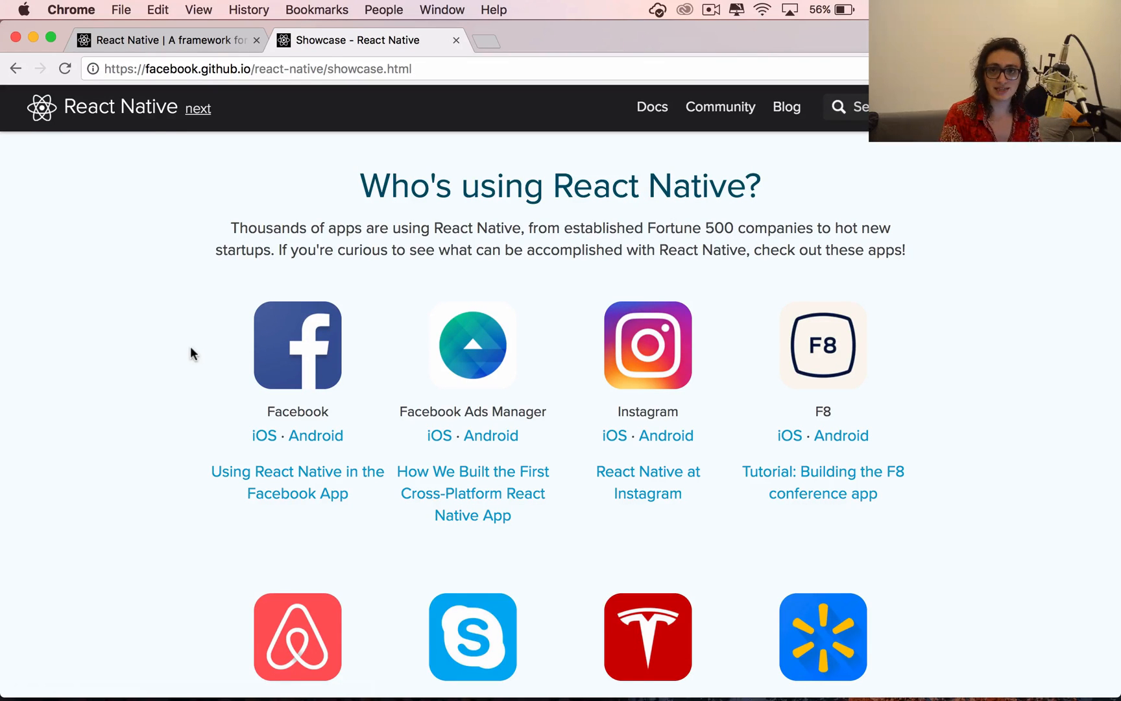
mouse_move(501, 398)
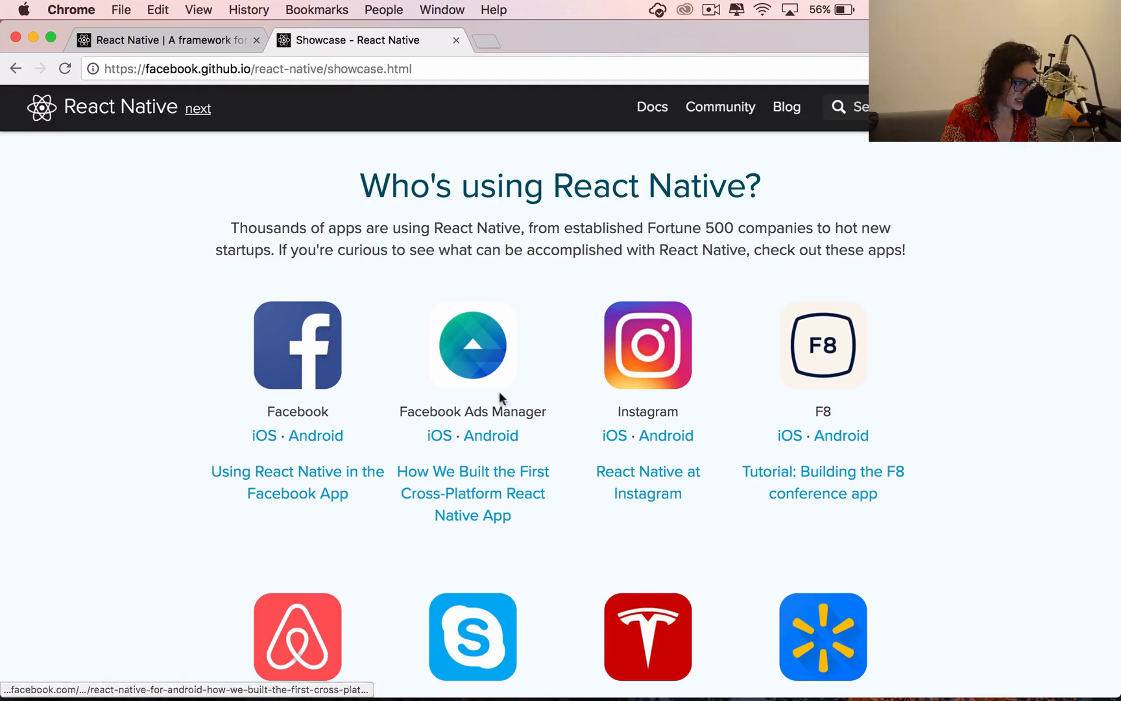
Scroll the Showcase page down to apps like SoundCloud Pulse, Tencent QQ, UberEATS, Vogue and Wix.com
scroll("down", 3)
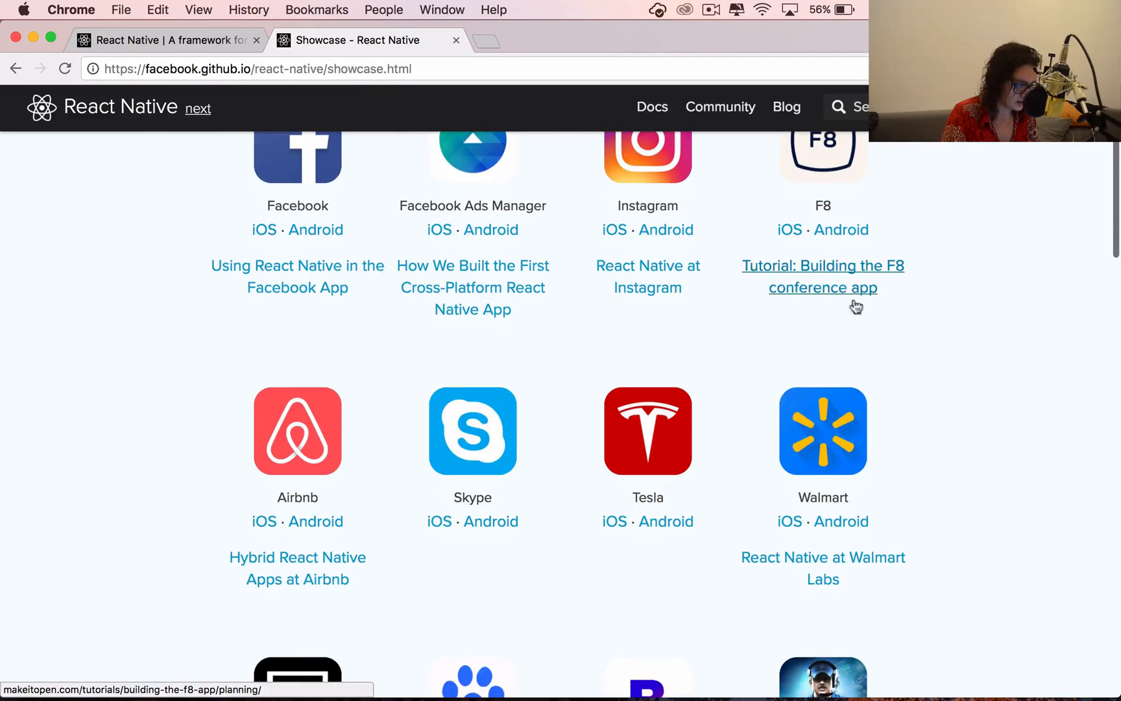
scroll("down", 3)
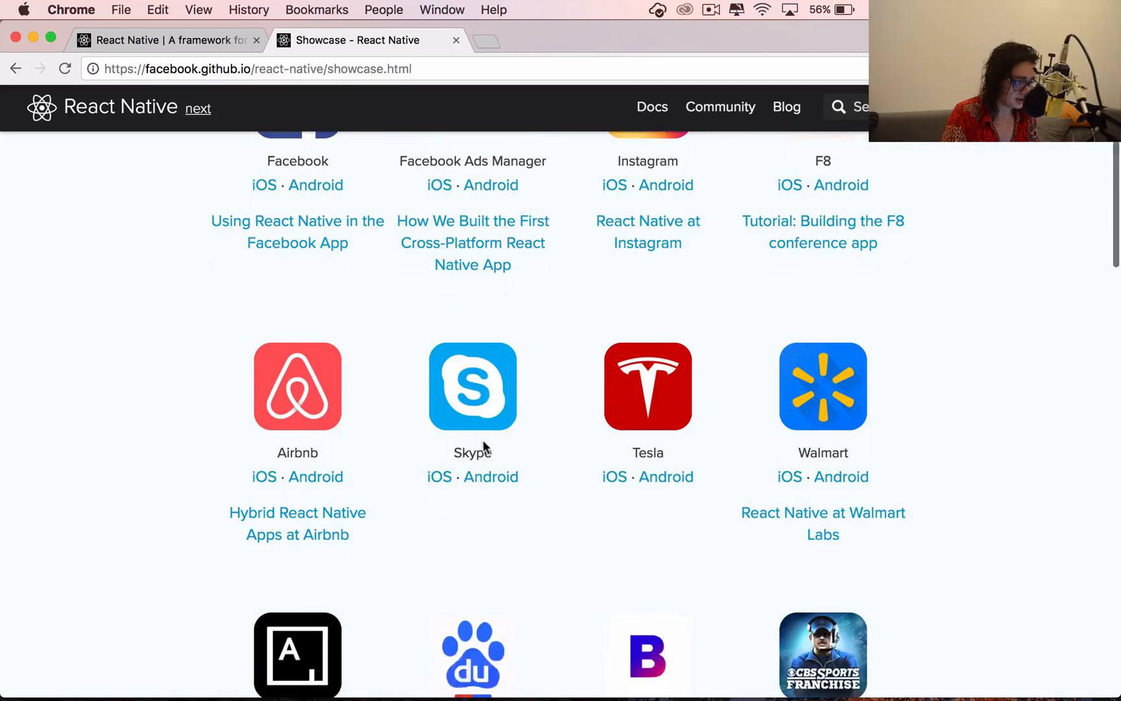
scroll("down", 3)
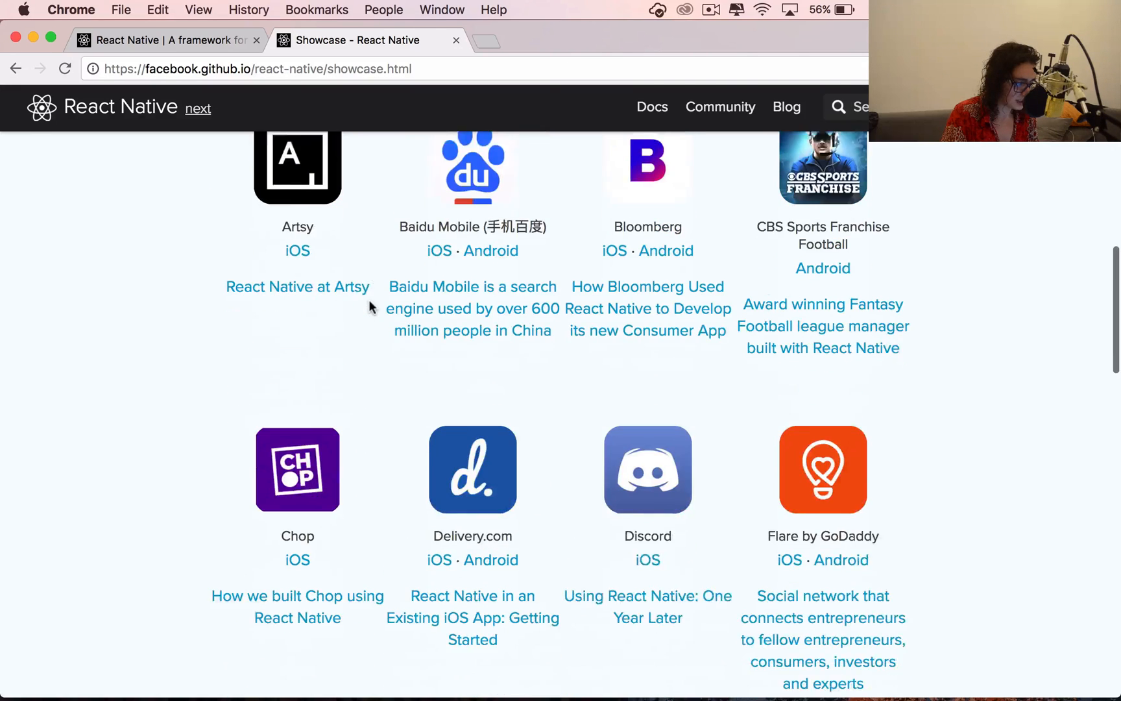
scroll("down", 3)
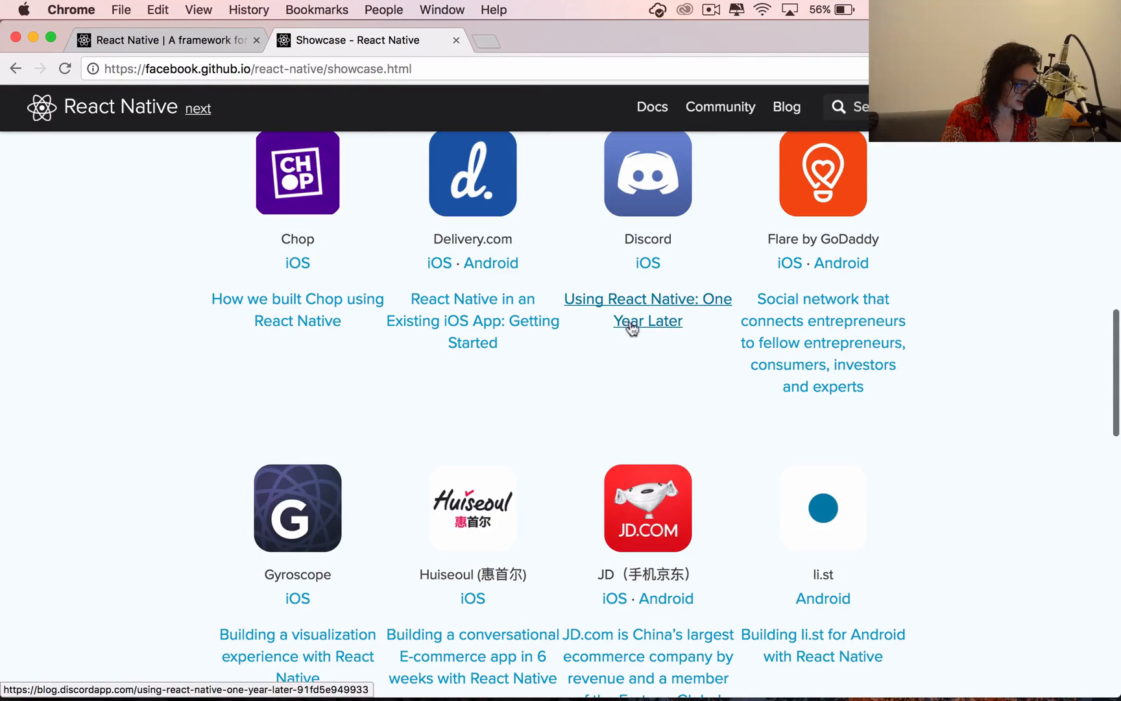
scroll("down", 3)
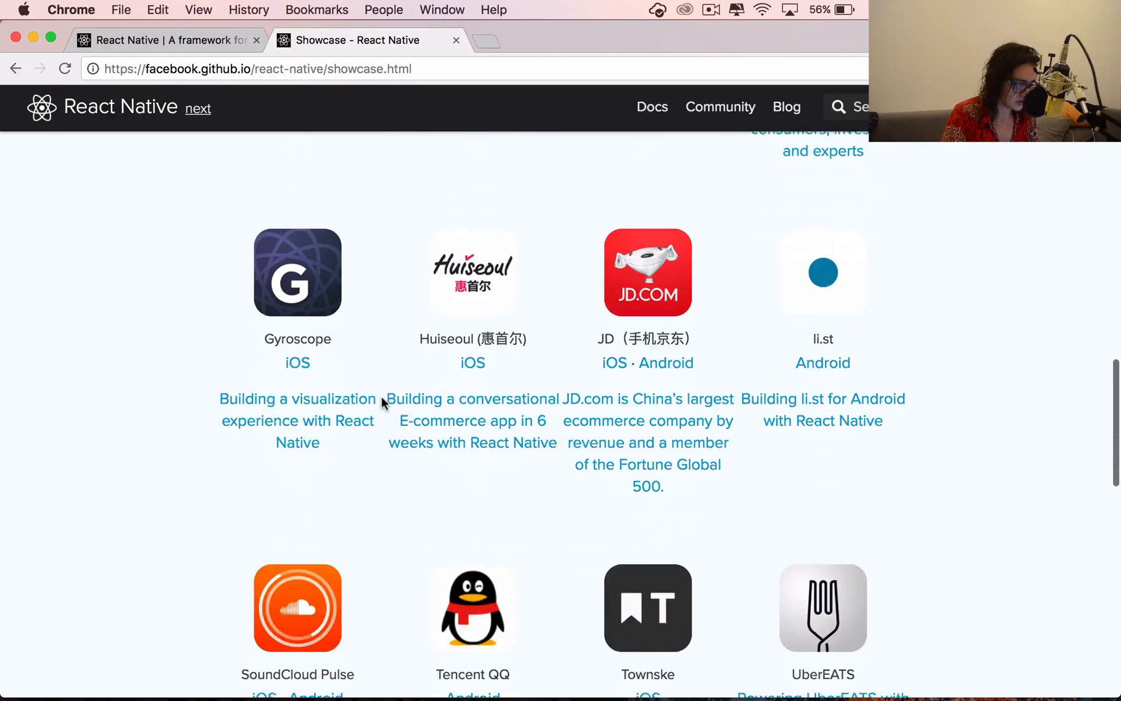
scroll("down", 3)
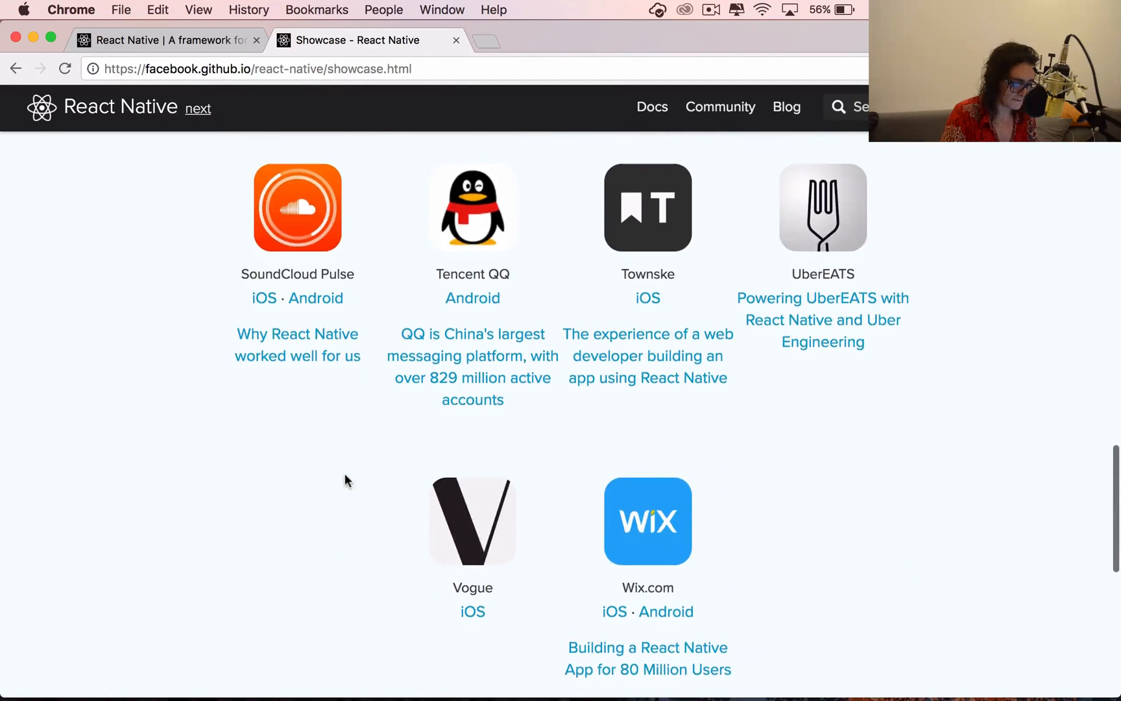
mouse_move(803, 254)
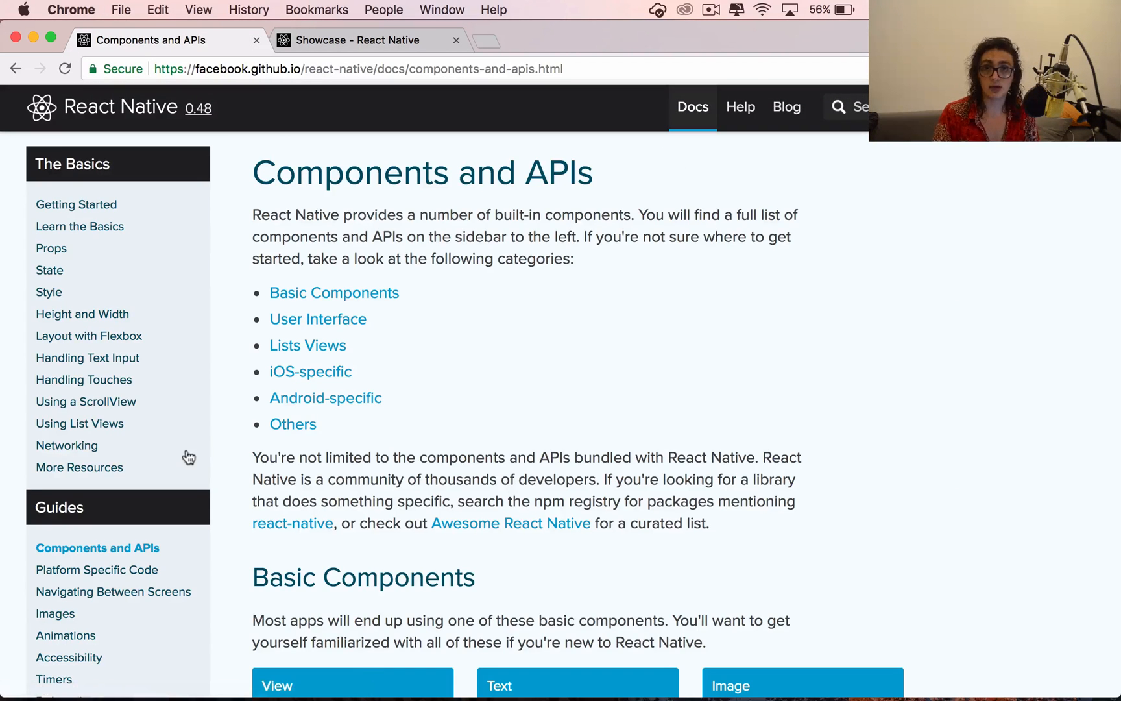
Scroll the Components and APIs categories, then go to the Picker component documentation
scroll("down", 3)
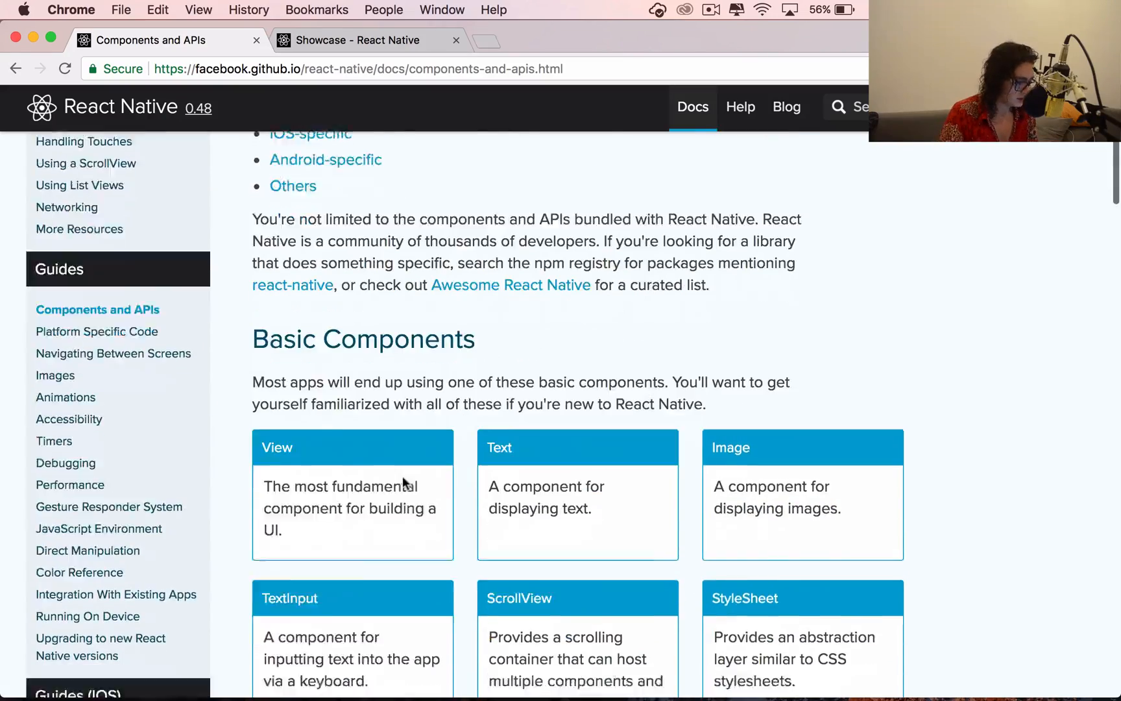
scroll("down", 3)
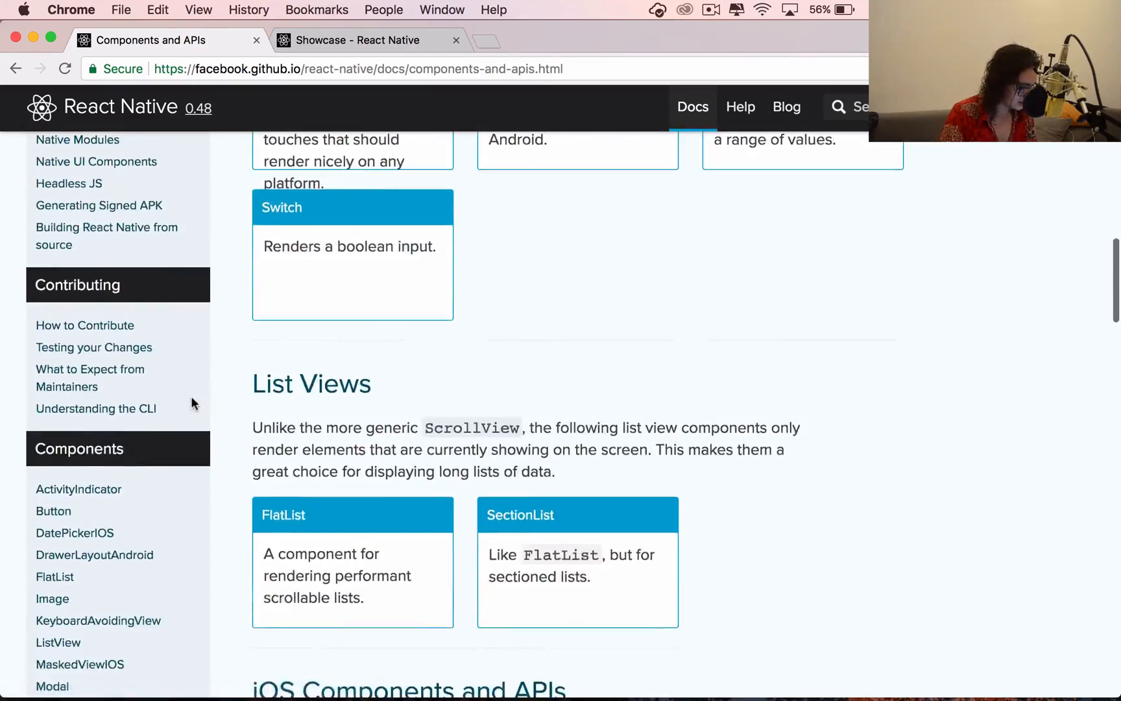
scroll("down", 3)
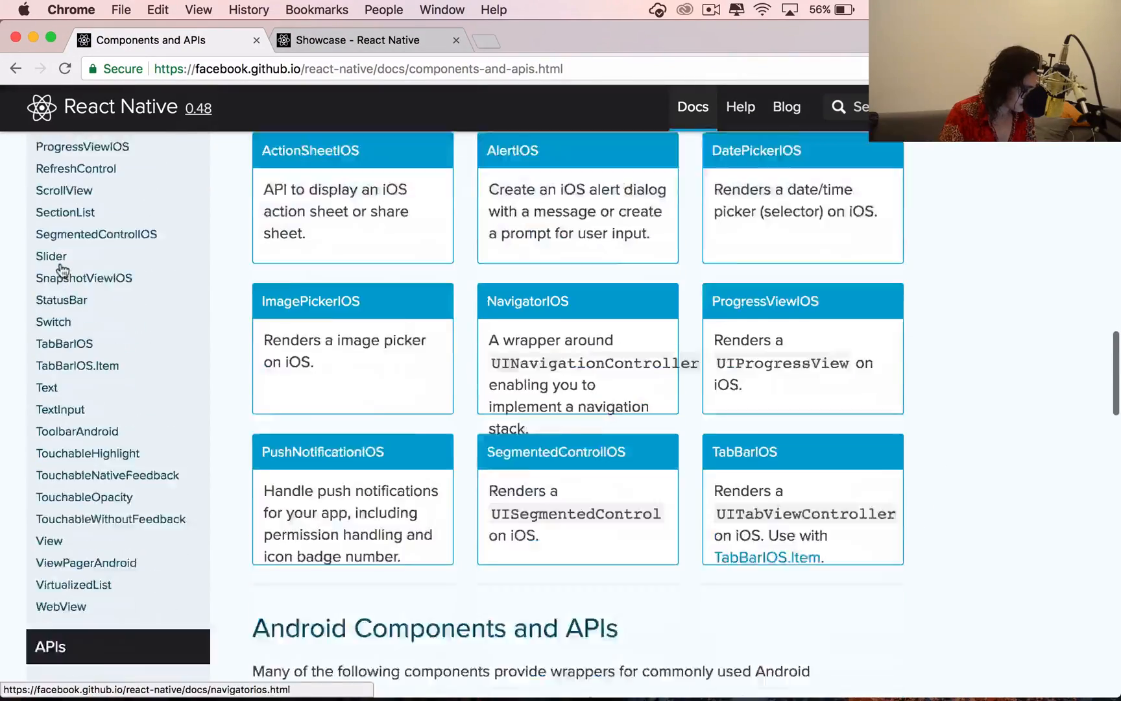
scroll("down", 3)
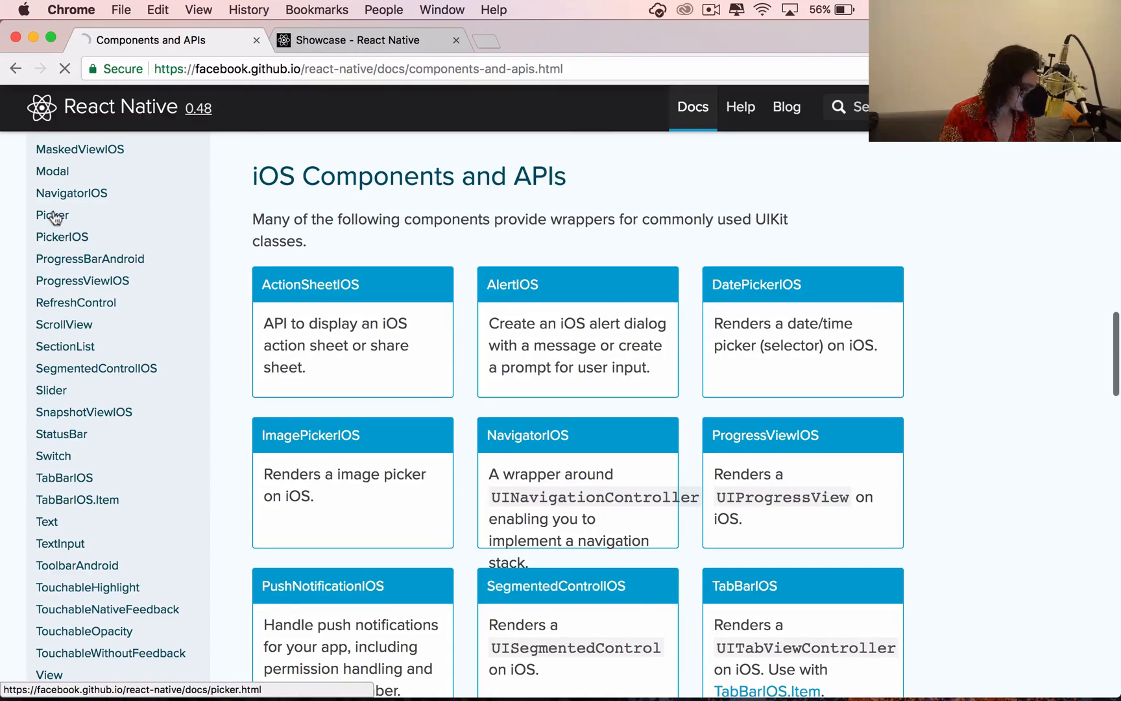
left_click(52, 215)
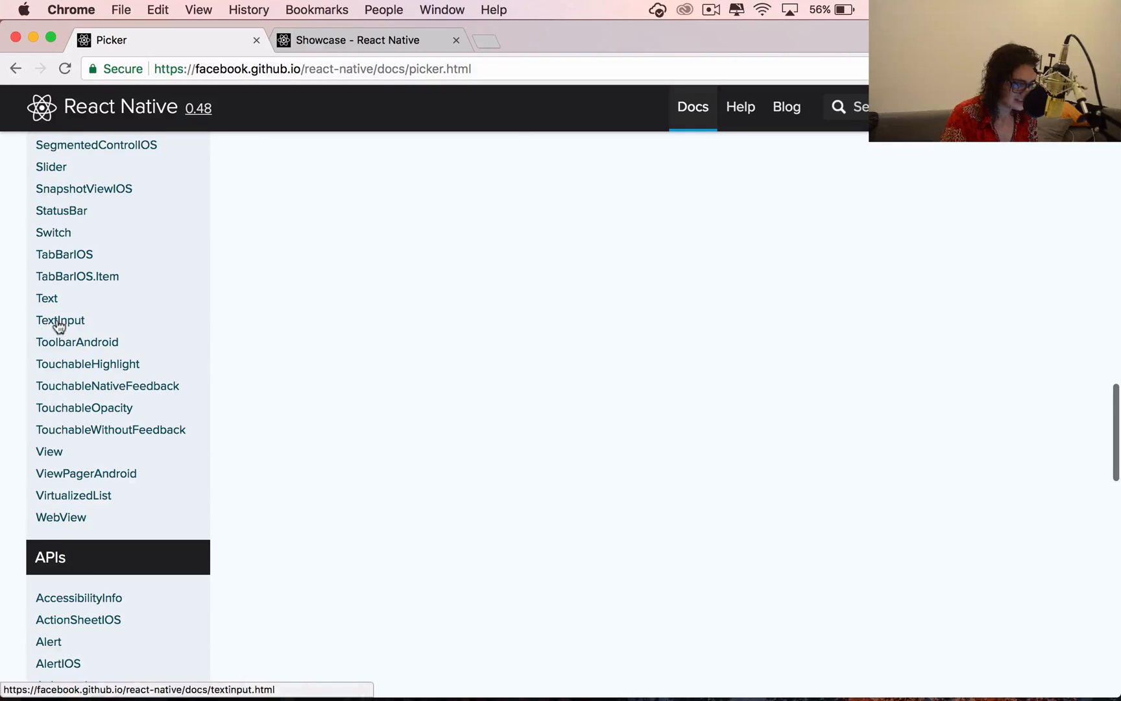
Scroll the sidebar to the APIs section and go to the ImageEditor API documentation
scroll("down", 3)
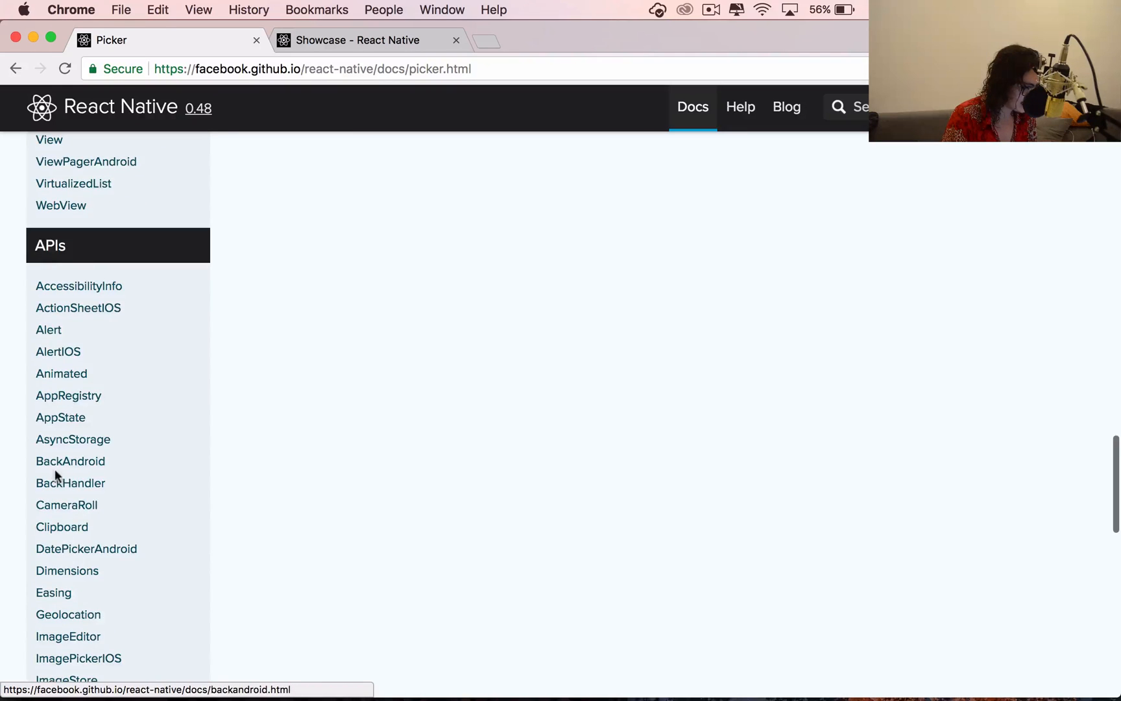
scroll("down", 3)
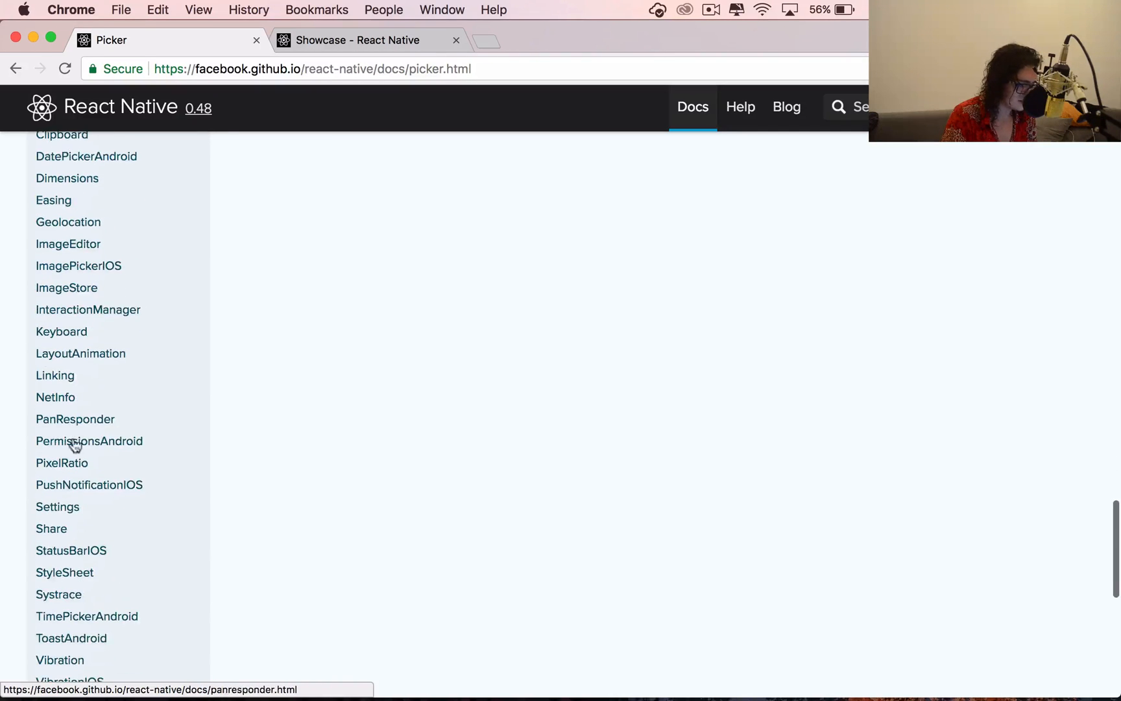
mouse_move(69, 275)
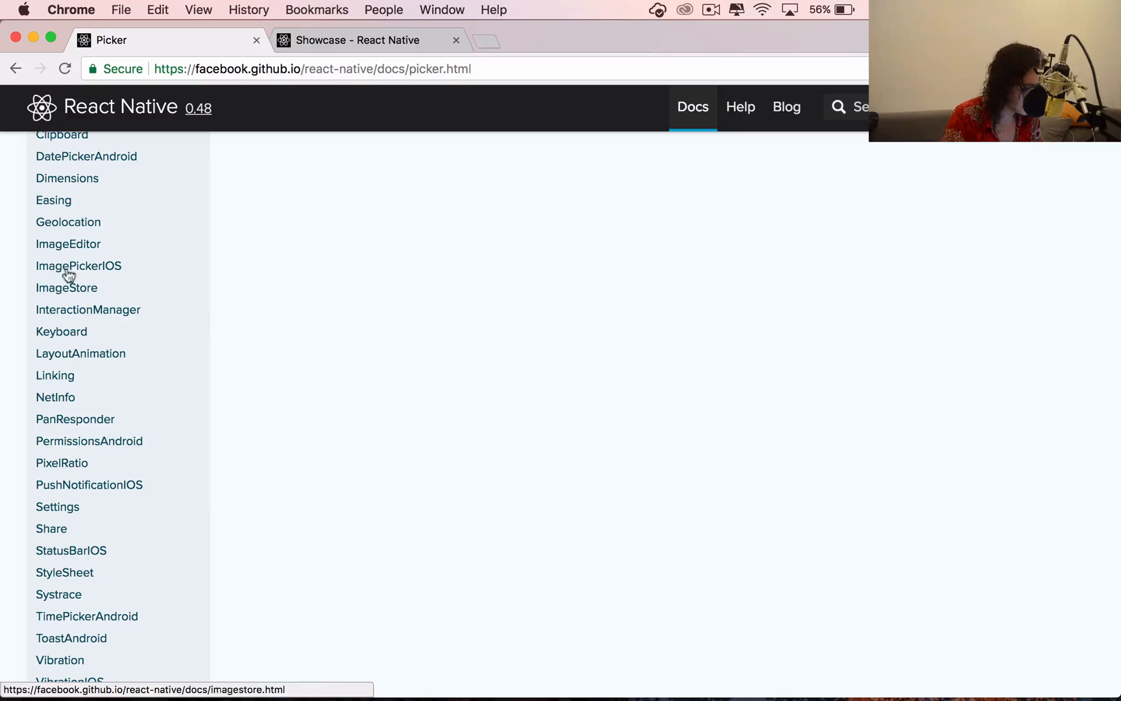
left_click(69, 244)
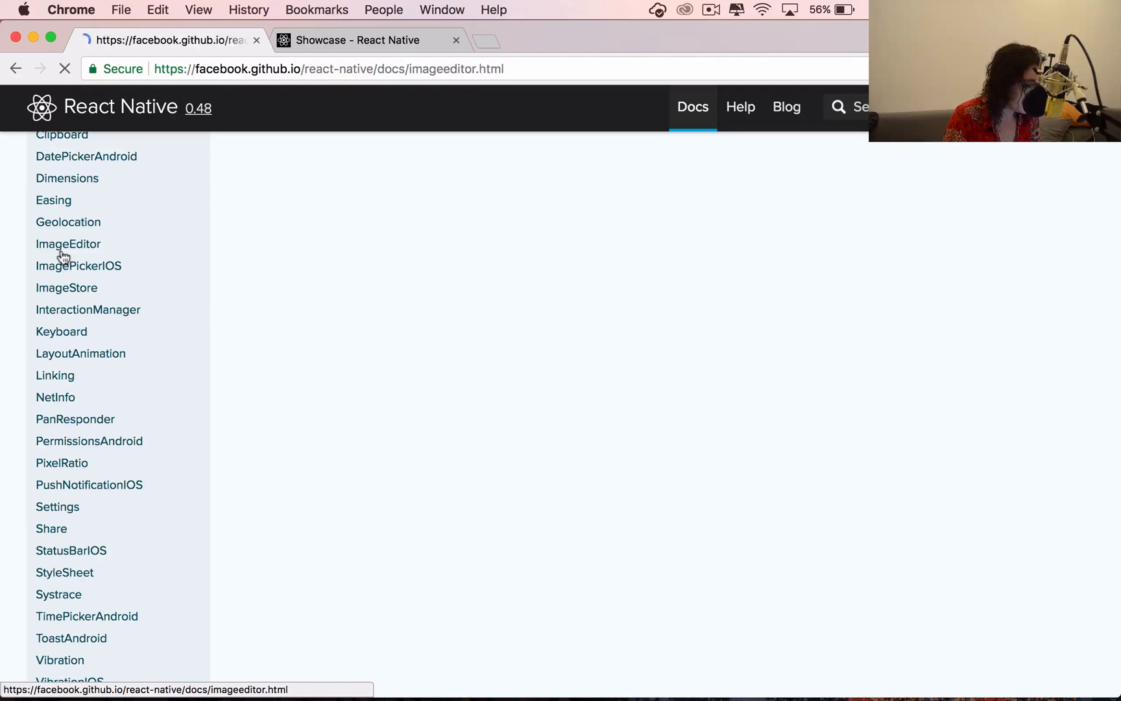
left_click(69, 244)
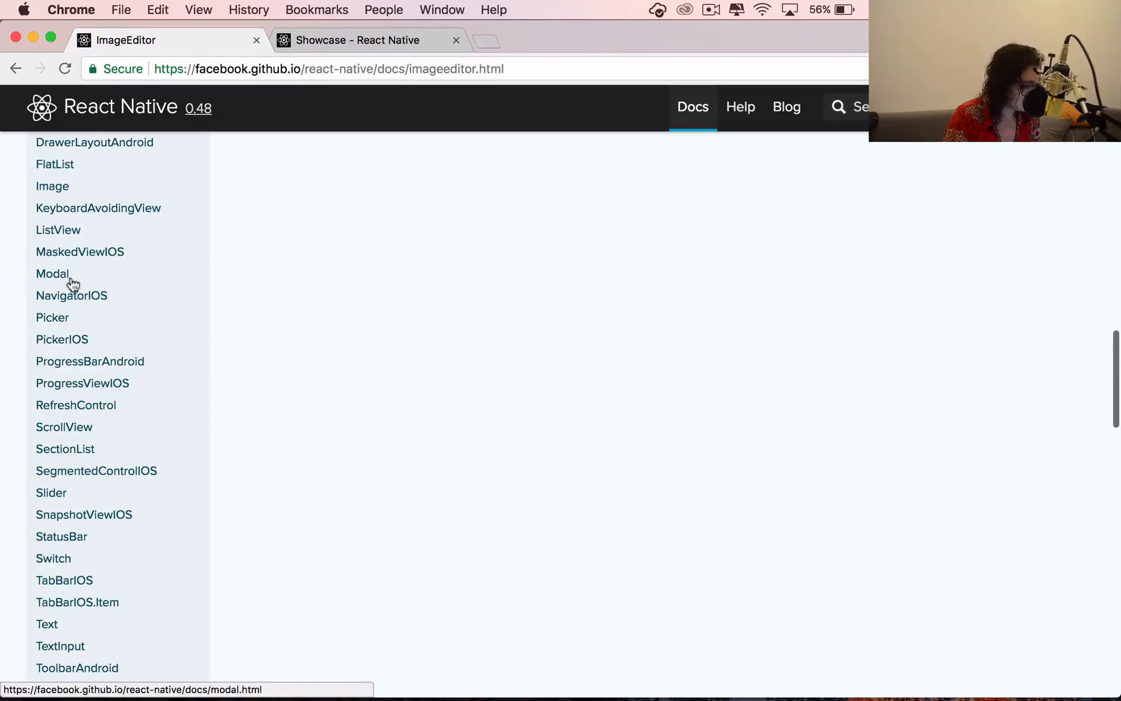
Go to the Modal component documentation and scroll into its example code and props
left_click(51, 273)
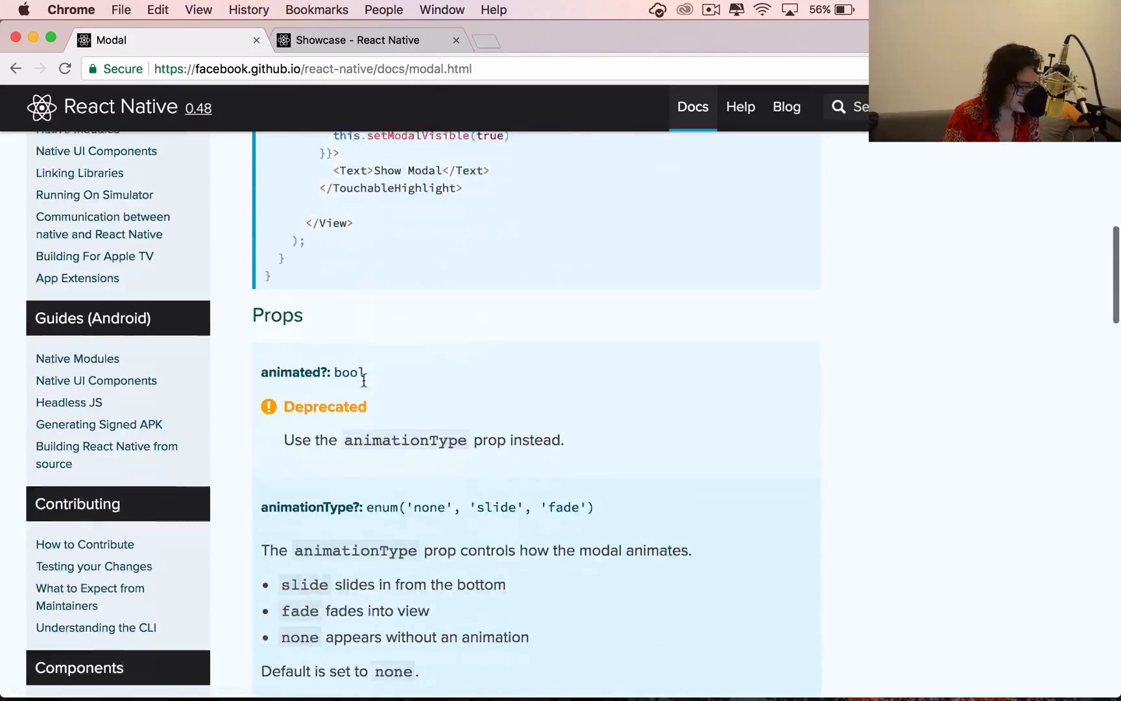
scroll("down", 3)
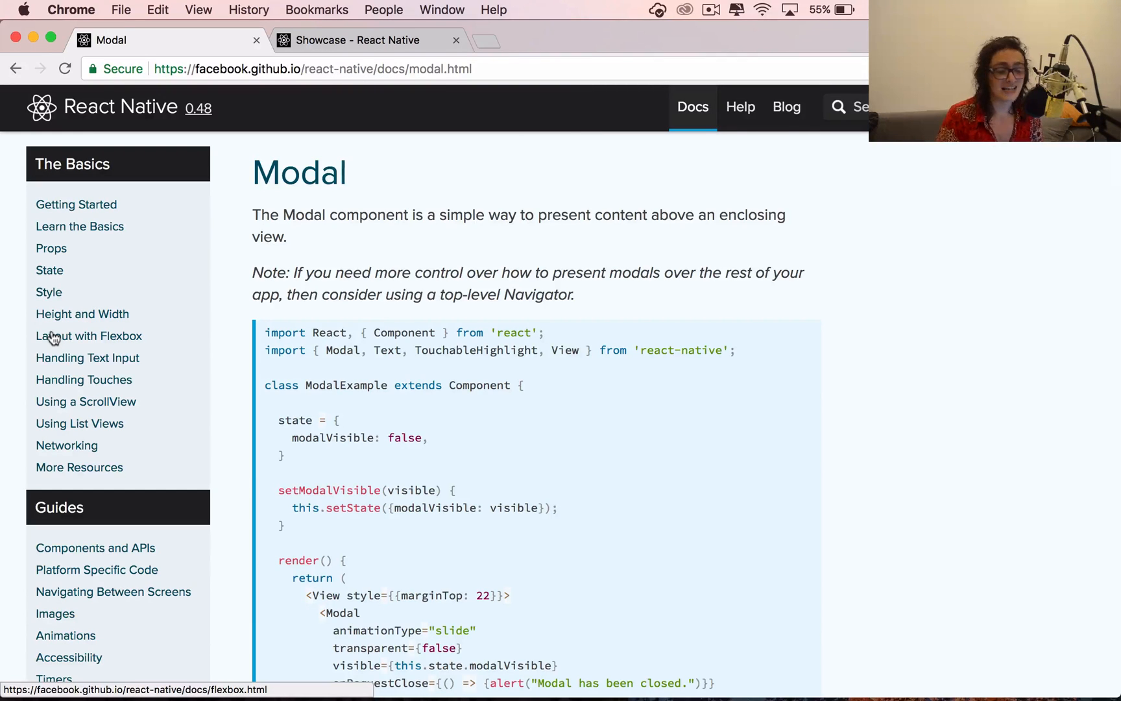
mouse_move(167, 91)
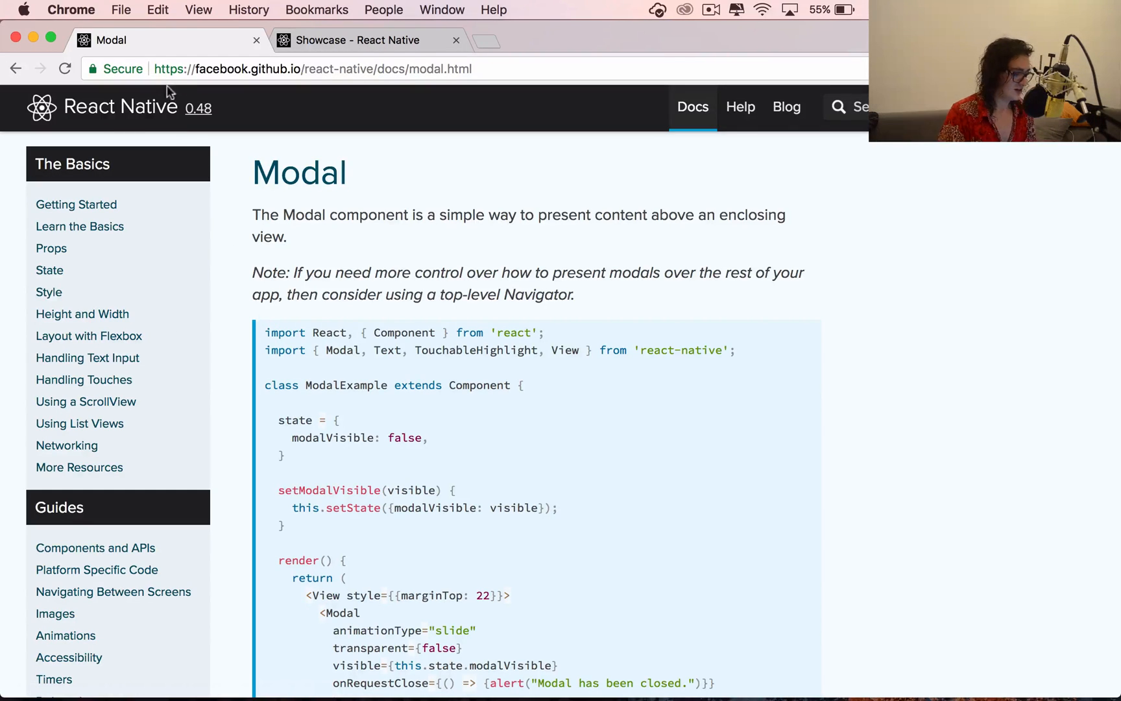
mouse_move(348, 161)
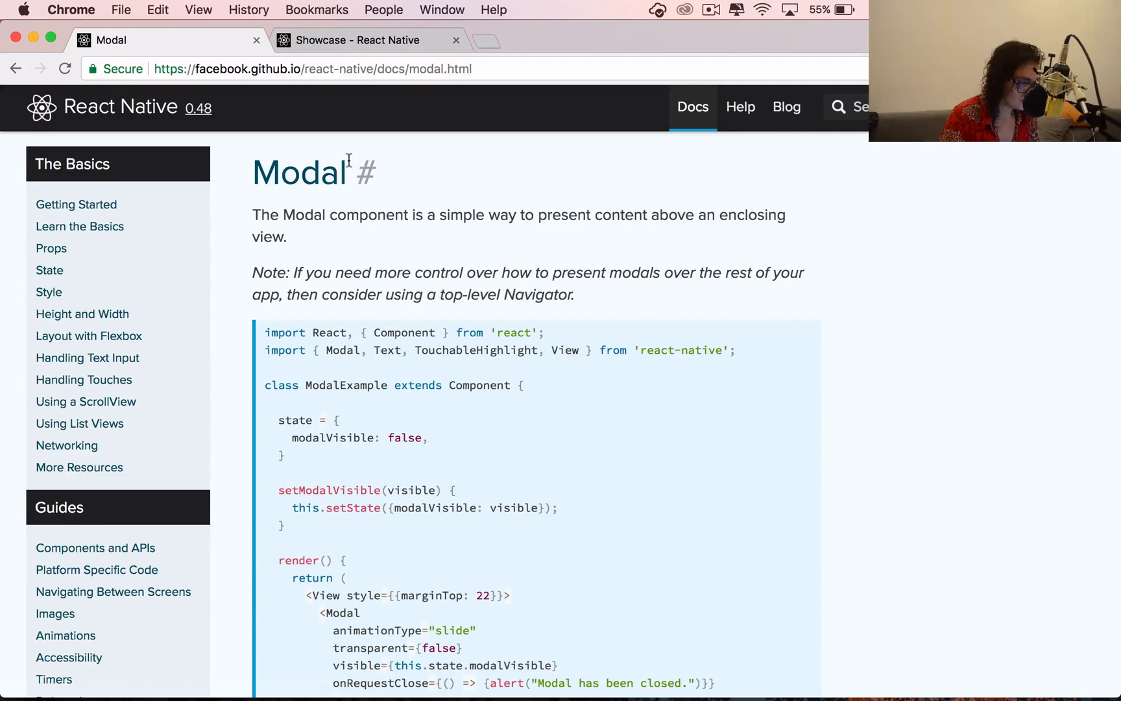
mouse_move(208, 111)
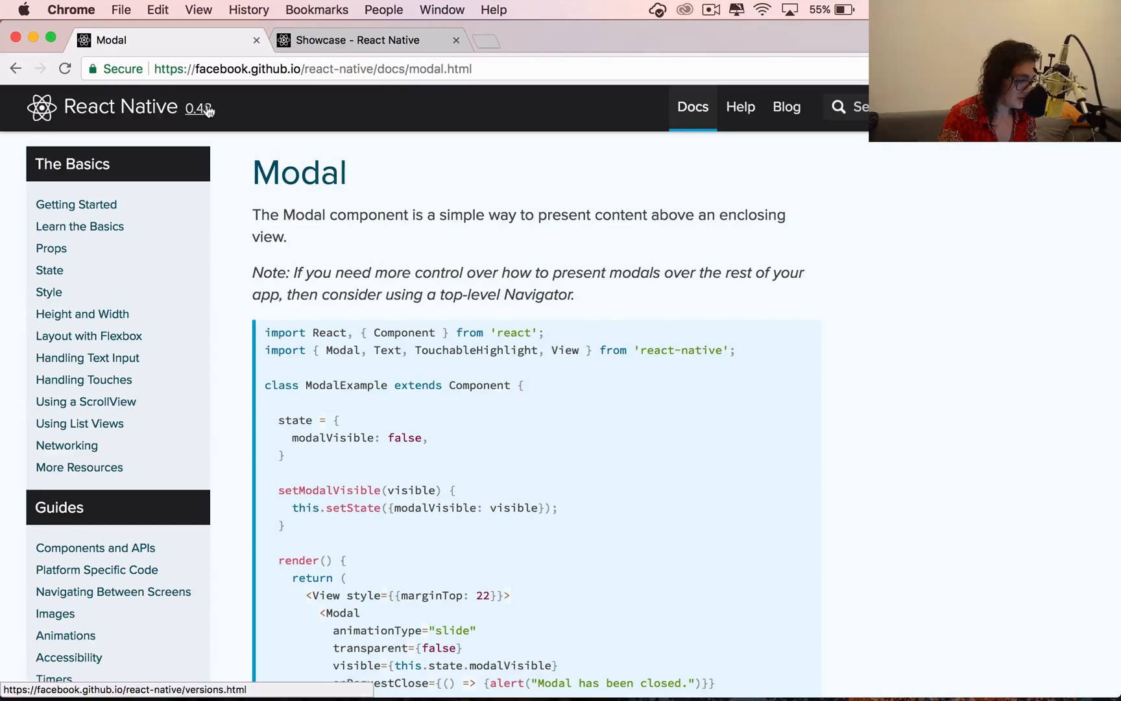